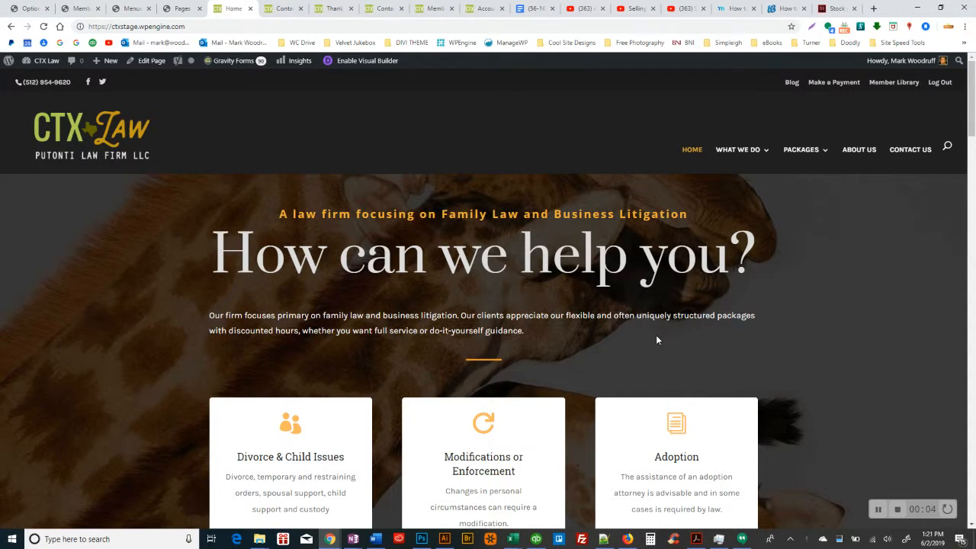
{"action": "mouse_move", "coordinate": [677, 281]}
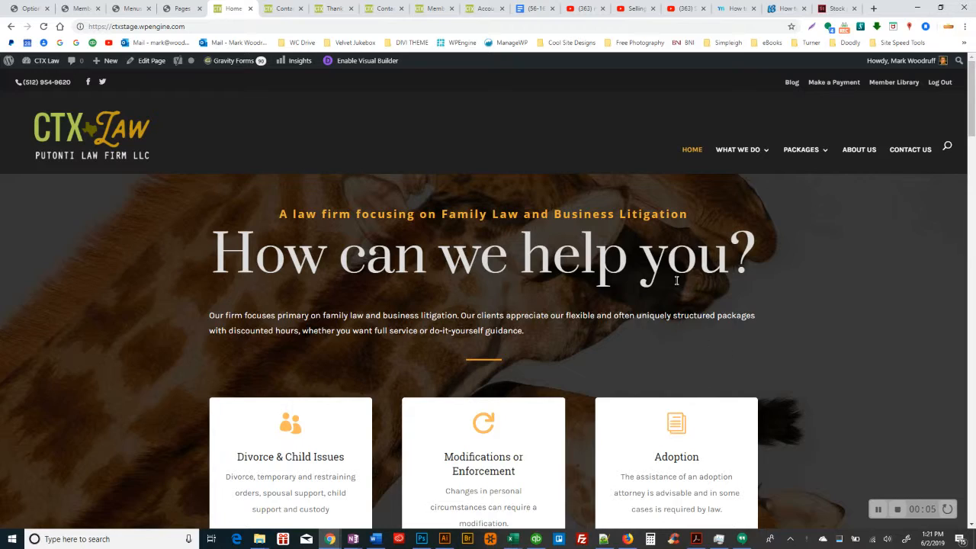
Step: Switch to the One-hour Consultation registration page from the current tab
{"action": "scroll", "scroll_direction": "down", "scroll_amount": 3}
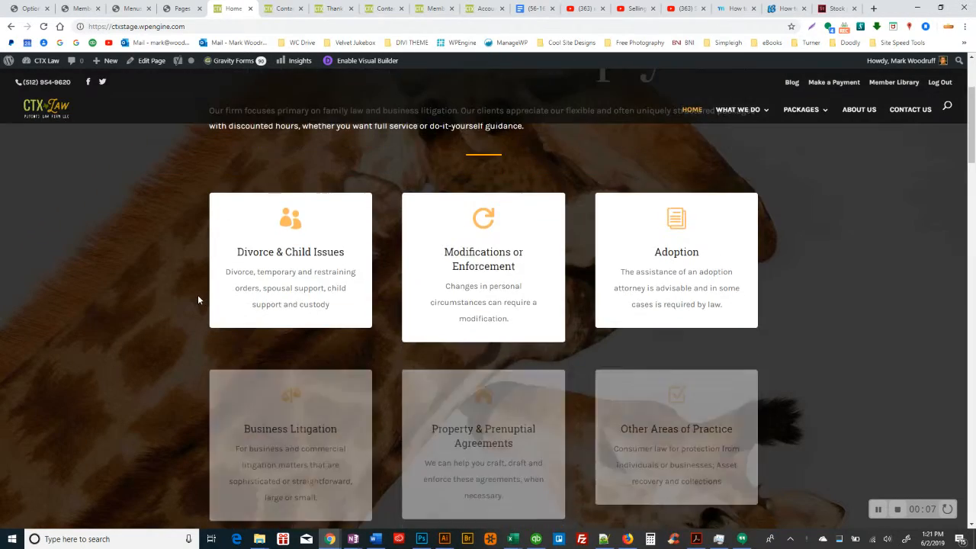
{"action": "scroll", "scroll_direction": "down", "scroll_amount": 3}
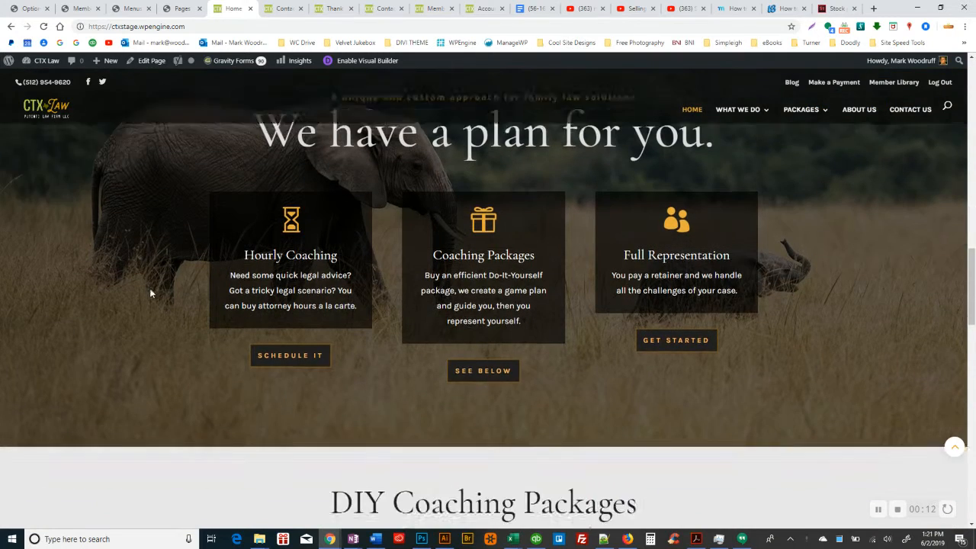
{"action": "scroll", "scroll_direction": "down", "scroll_amount": 3}
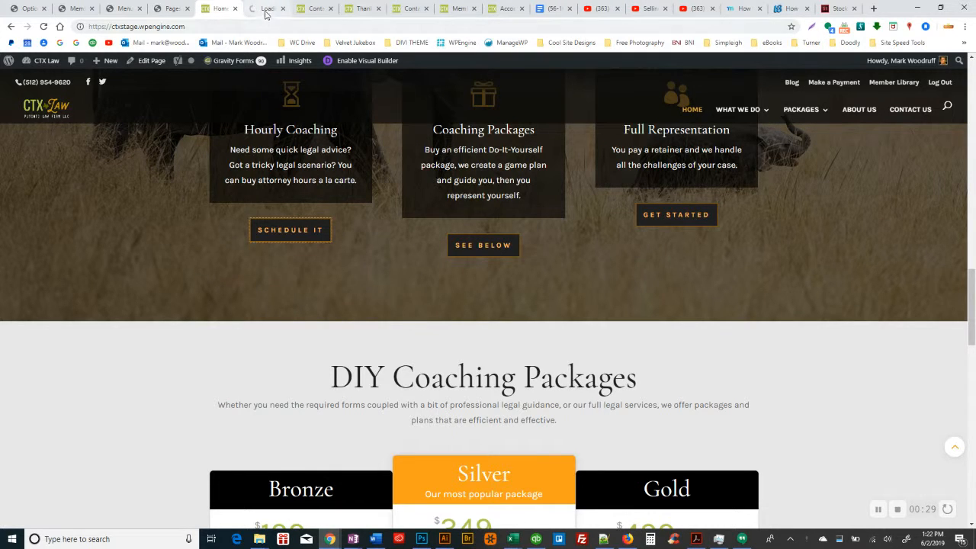
{"action": "left_click", "coordinate": [269, 9]}
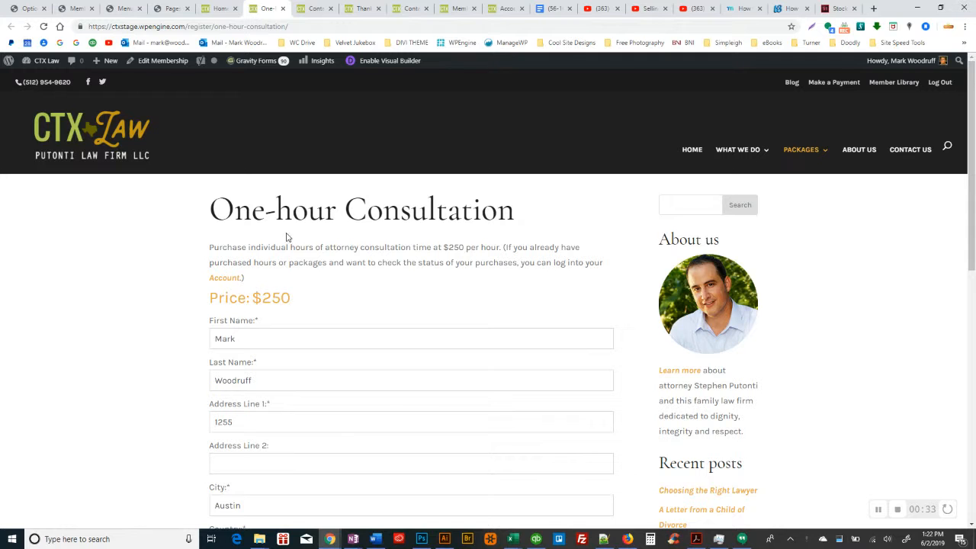
Step: Review the filled-in registration form down to the Purchase button
{"action": "scroll", "scroll_direction": "down", "scroll_amount": 3}
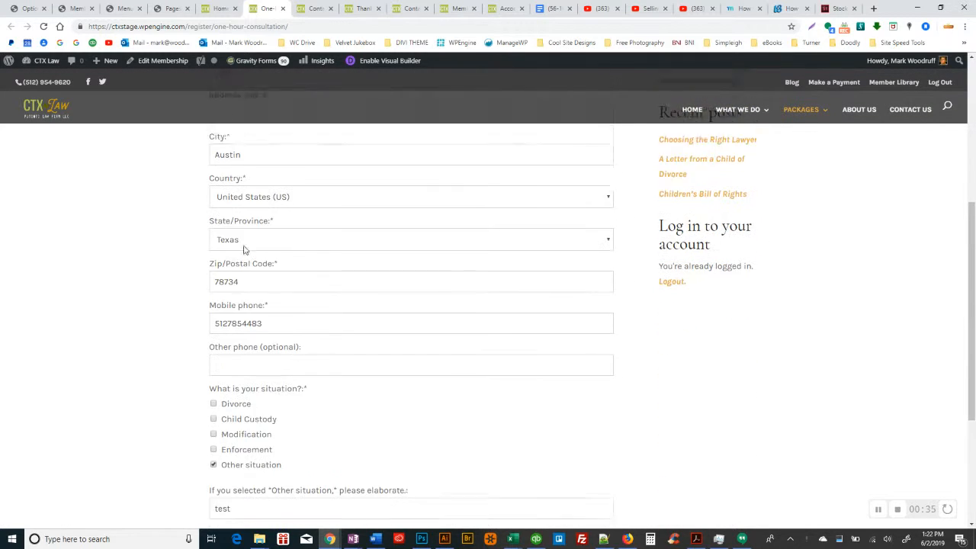
{"action": "scroll", "scroll_direction": "down", "scroll_amount": 3}
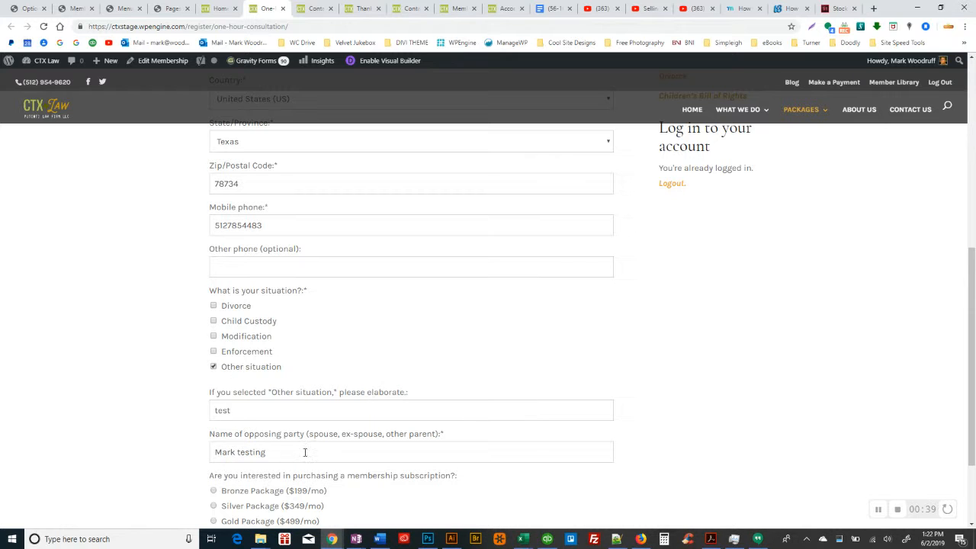
{"action": "scroll", "scroll_direction": "down", "scroll_amount": 3}
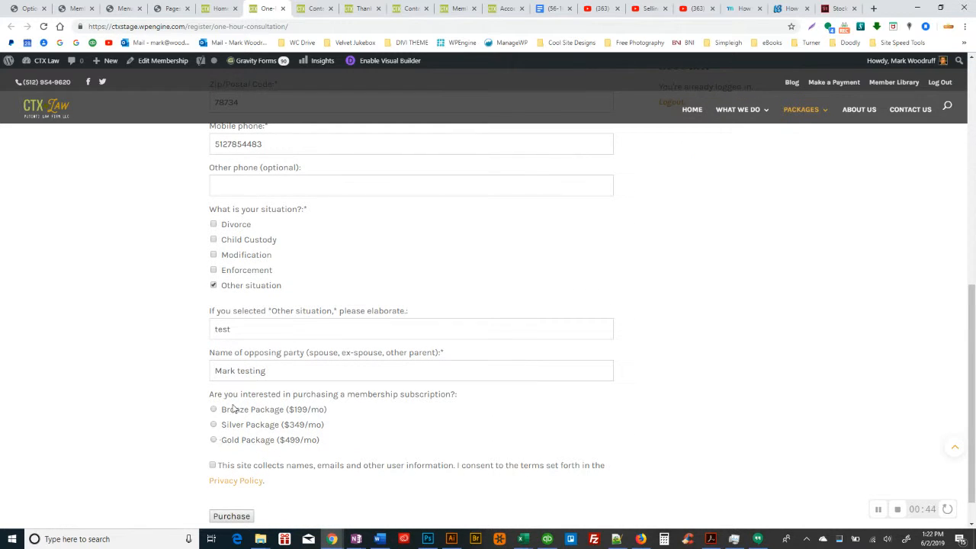
{"action": "scroll", "scroll_direction": "down", "scroll_amount": 3}
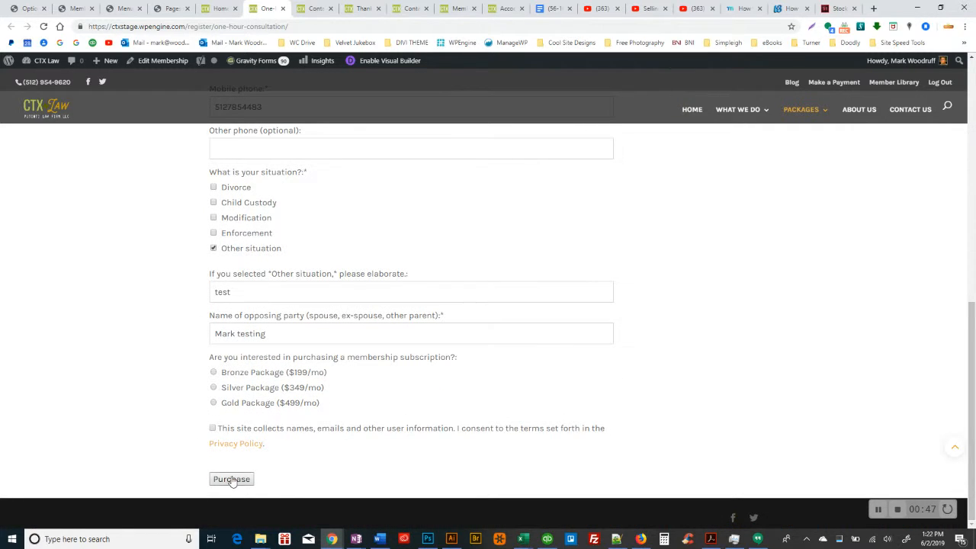
{"action": "mouse_move", "coordinate": [189, 395]}
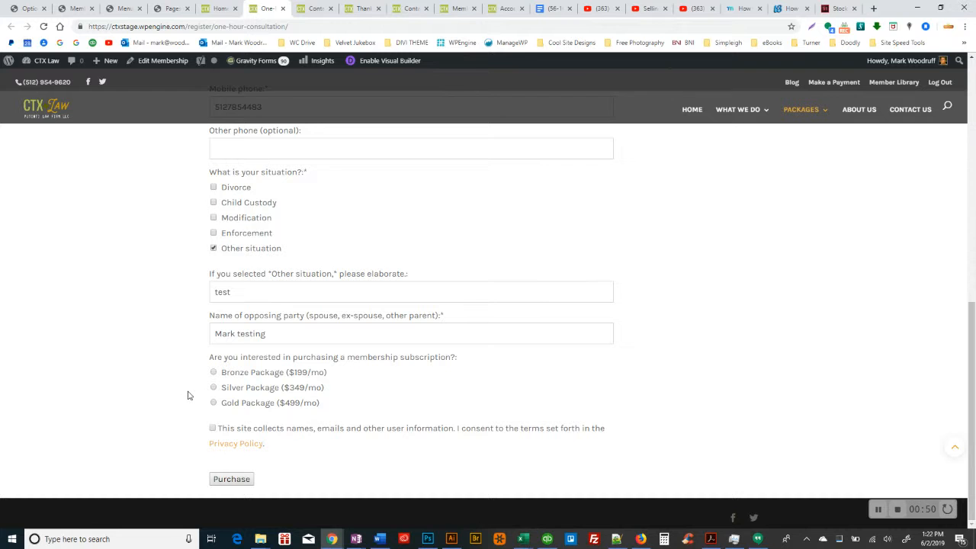
{"action": "mouse_move", "coordinate": [371, 21]}
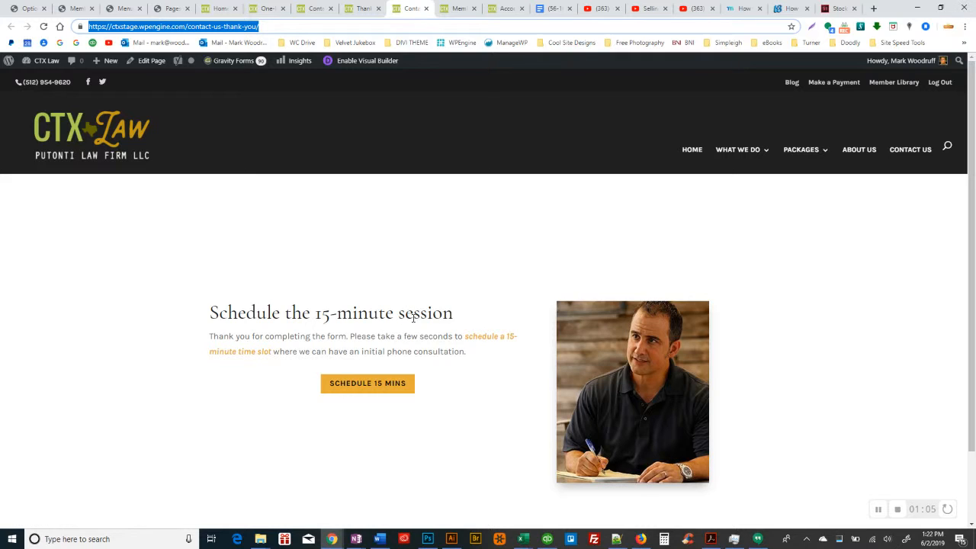
{"action": "mouse_move", "coordinate": [492, 345]}
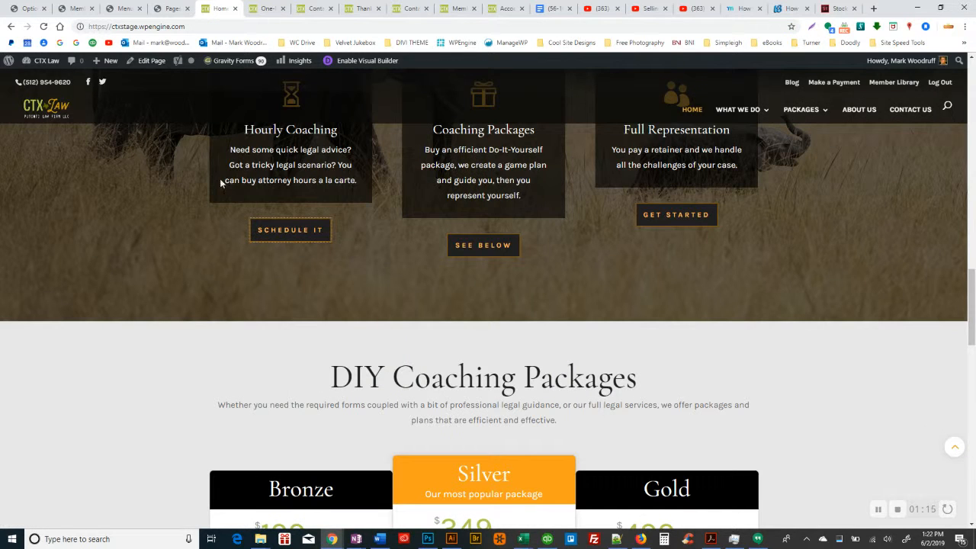
Step: Show the Bronze, Silver and Gold DIY packages, then head to the Member Library
{"action": "scroll", "scroll_direction": "down", "scroll_amount": 3}
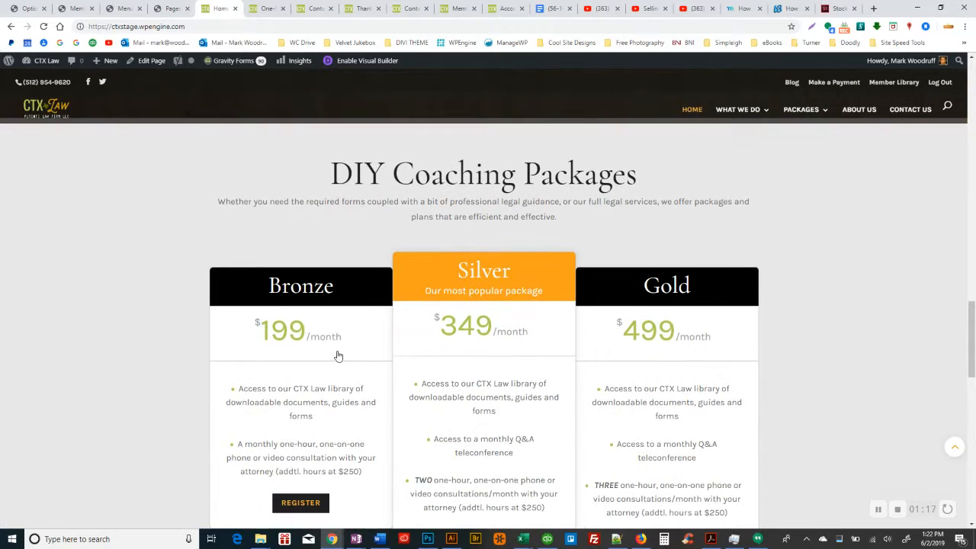
{"action": "mouse_move", "coordinate": [894, 83]}
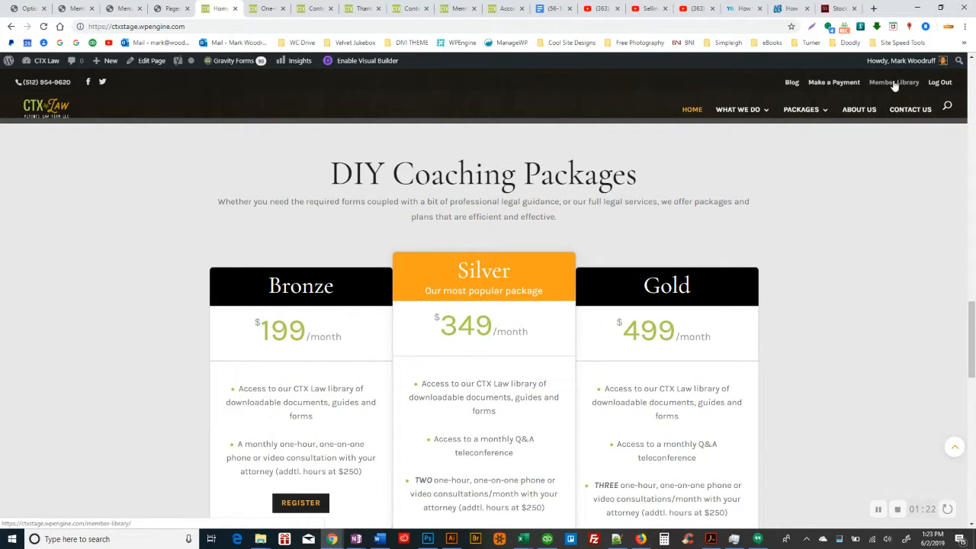
{"action": "left_click", "coordinate": [894, 82]}
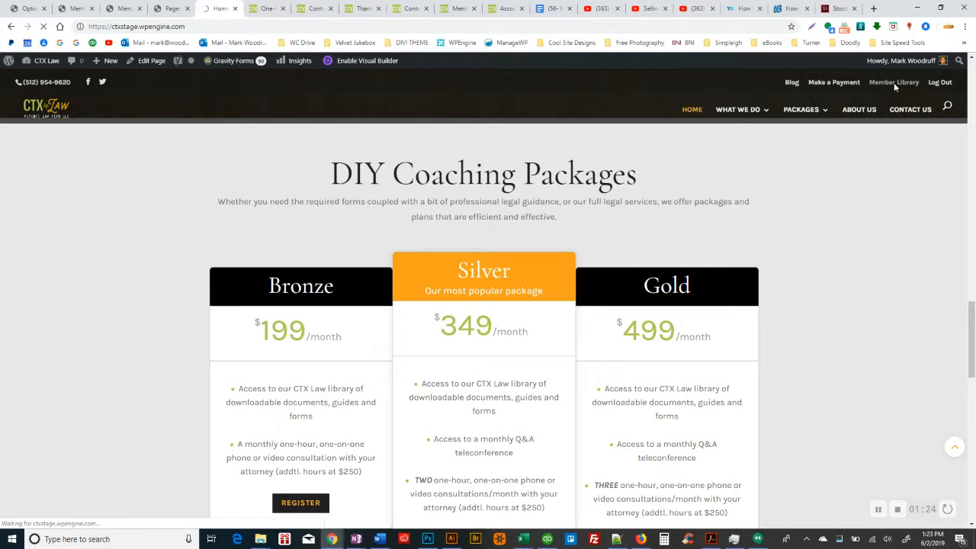
{"action": "left_click", "coordinate": [893, 82]}
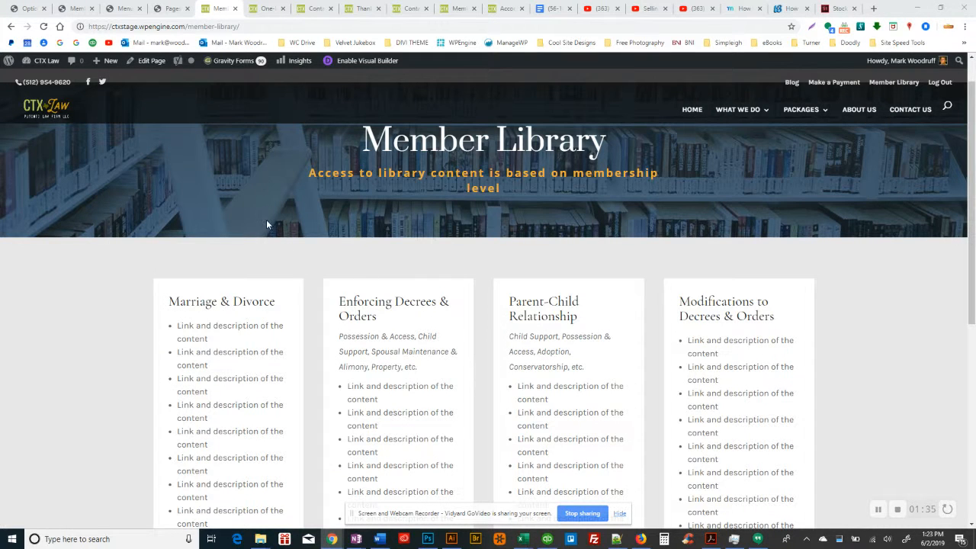
{"action": "mouse_move", "coordinate": [455, 22]}
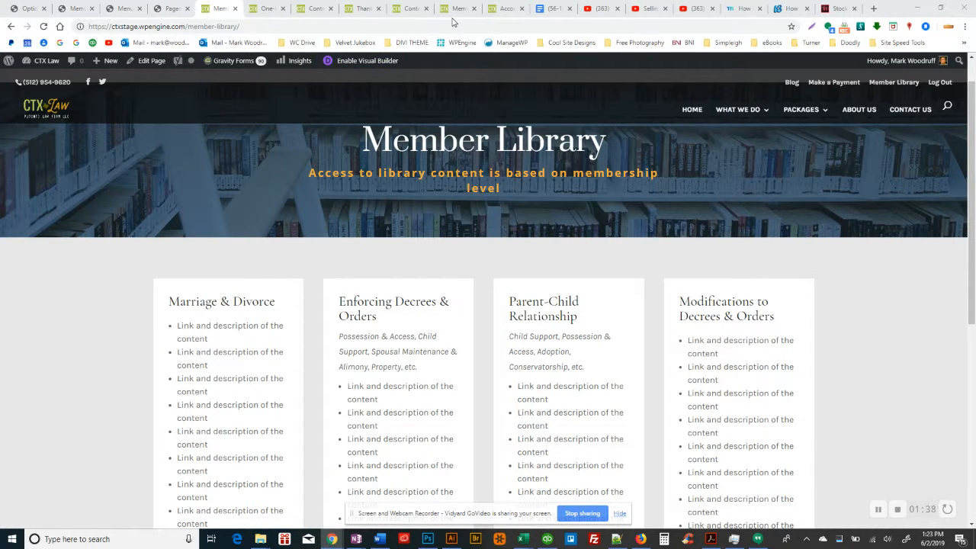
{"action": "mouse_move", "coordinate": [254, 214]}
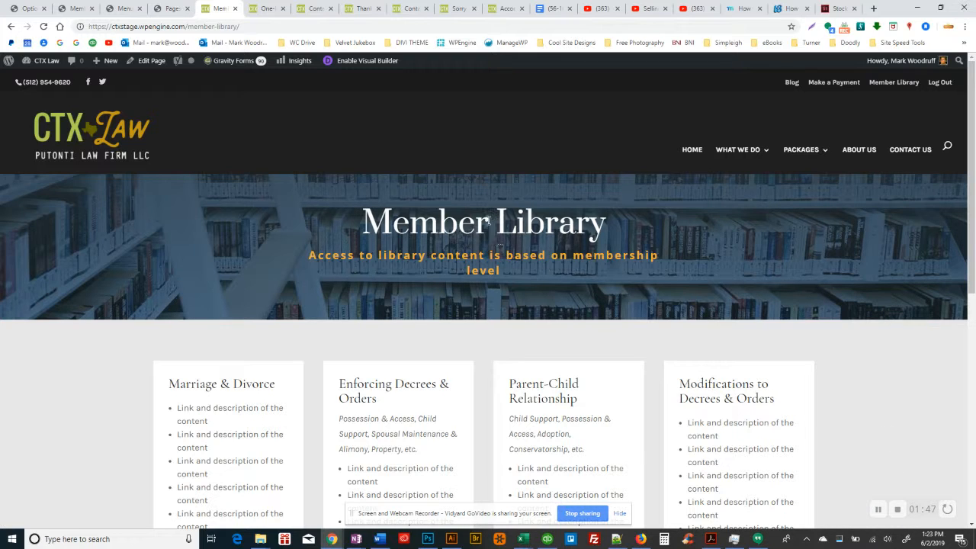
{"action": "mouse_move", "coordinate": [495, 329]}
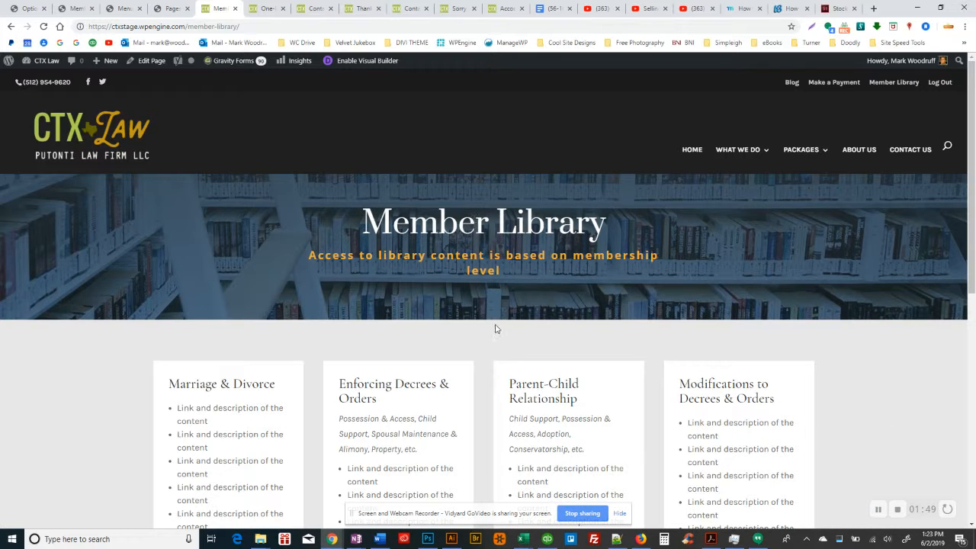
{"action": "mouse_move", "coordinate": [488, 351]}
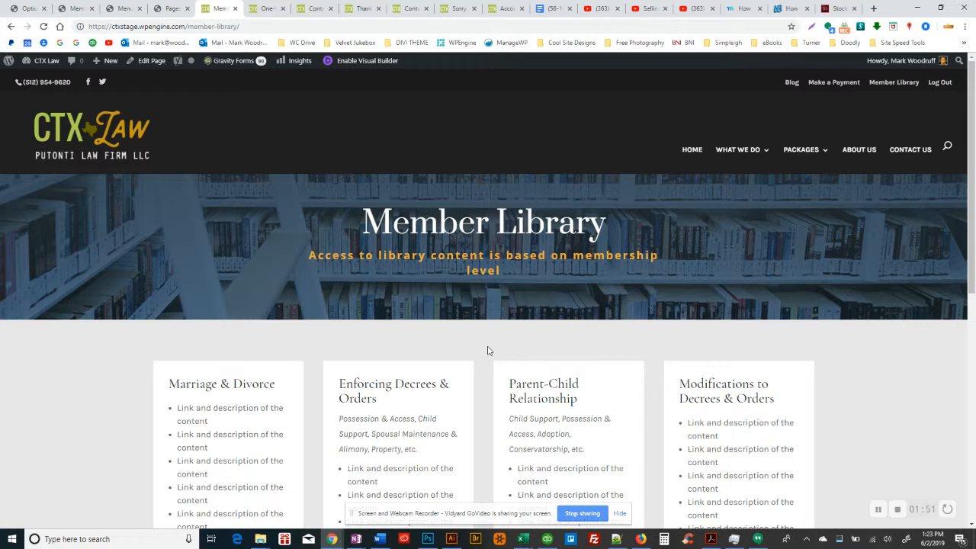
{"action": "mouse_move", "coordinate": [330, 315]}
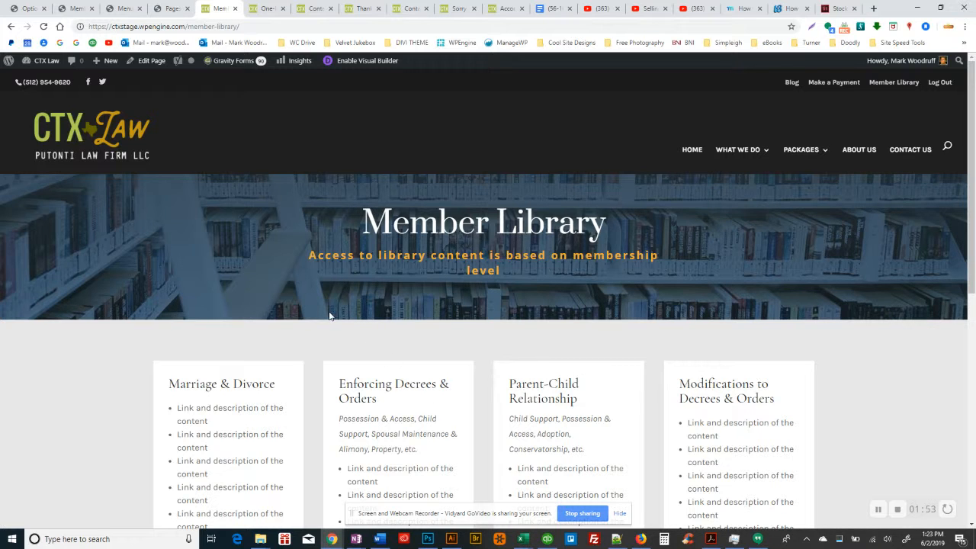
{"action": "scroll", "scroll_direction": "down", "scroll_amount": 3}
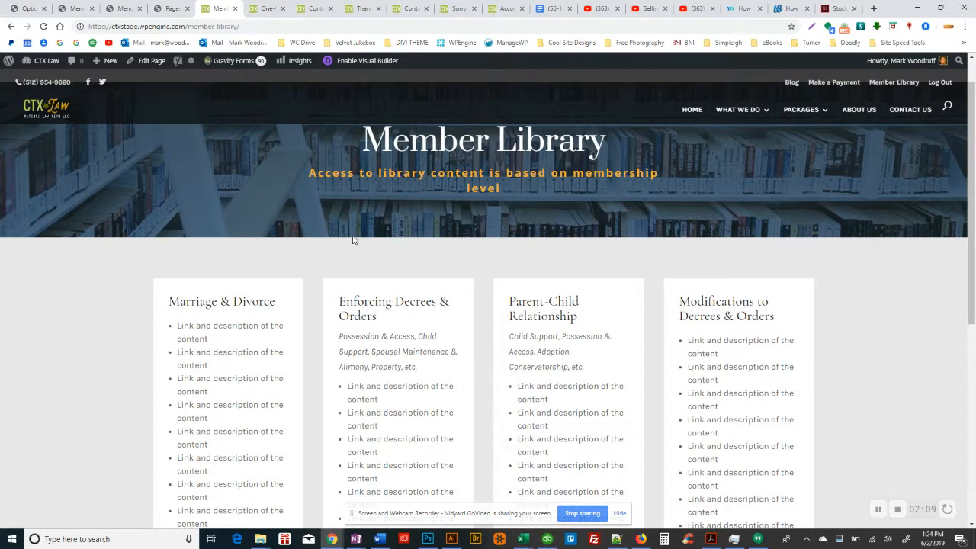
{"action": "scroll", "scroll_direction": "down", "scroll_amount": 3}
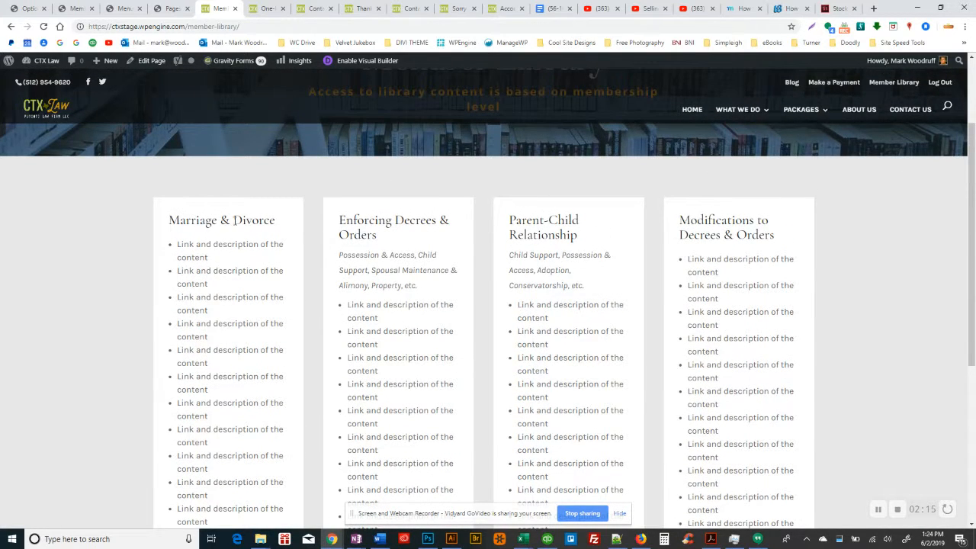
{"action": "left_click_drag", "start_coordinate": [509, 255], "coordinate": [542, 270]}
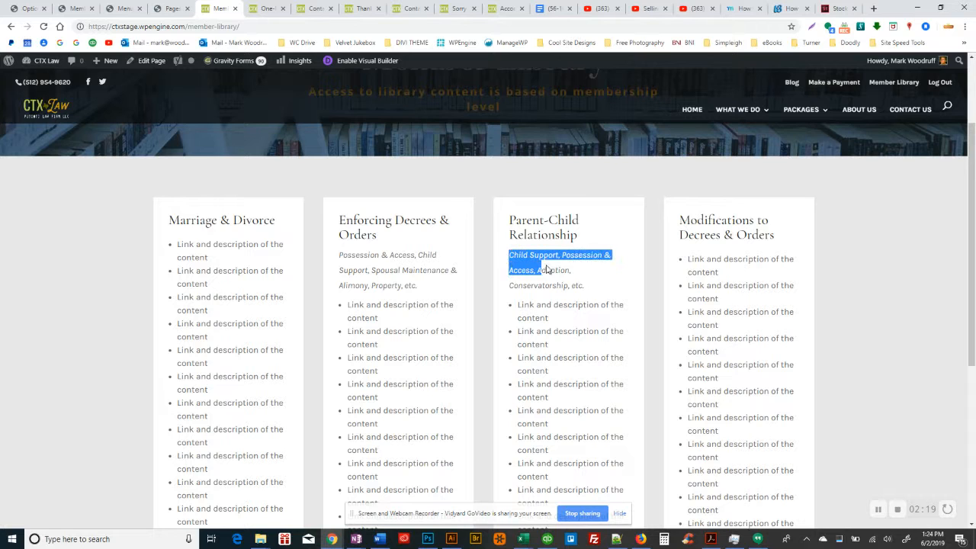
{"action": "left_click_drag", "start_coordinate": [547, 270], "coordinate": [586, 286]}
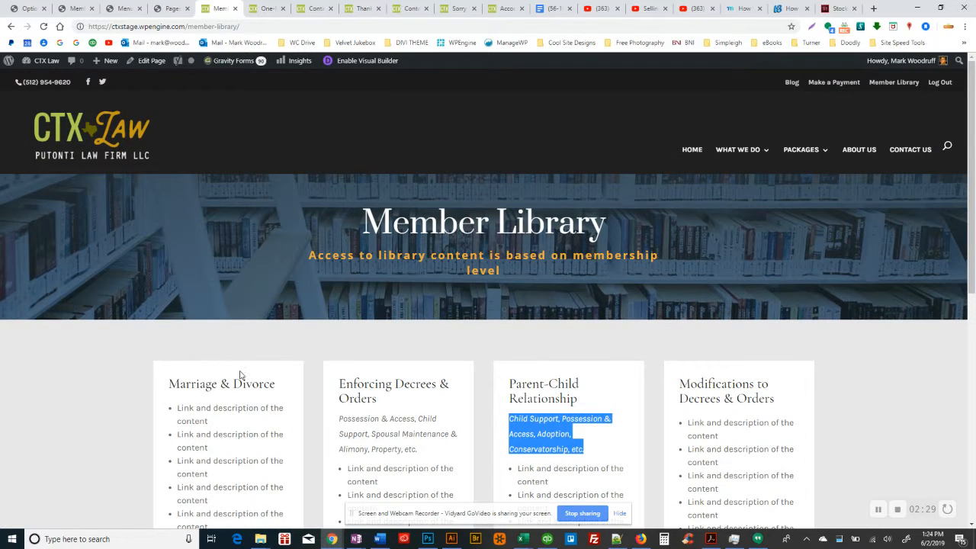
{"action": "scroll", "scroll_direction": "down", "scroll_amount": 3}
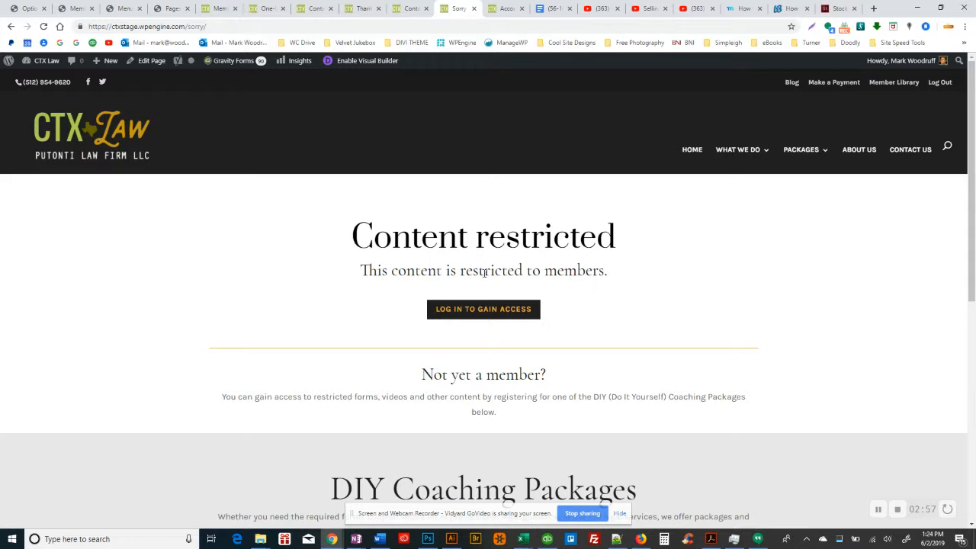
Step: Review the One-hour Consultation form's completed fields down to Purchase
{"action": "scroll", "scroll_direction": "down", "scroll_amount": 3}
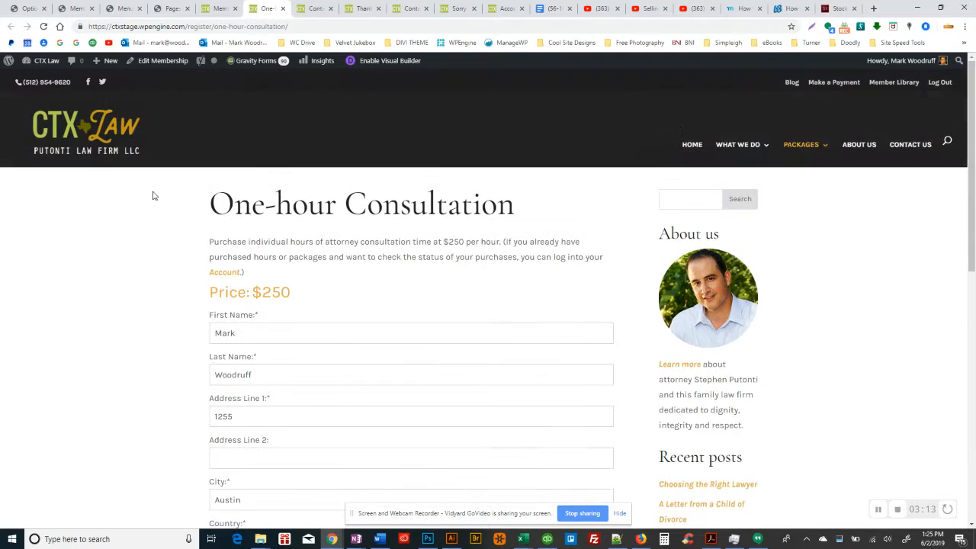
{"action": "scroll", "scroll_direction": "down", "scroll_amount": 3}
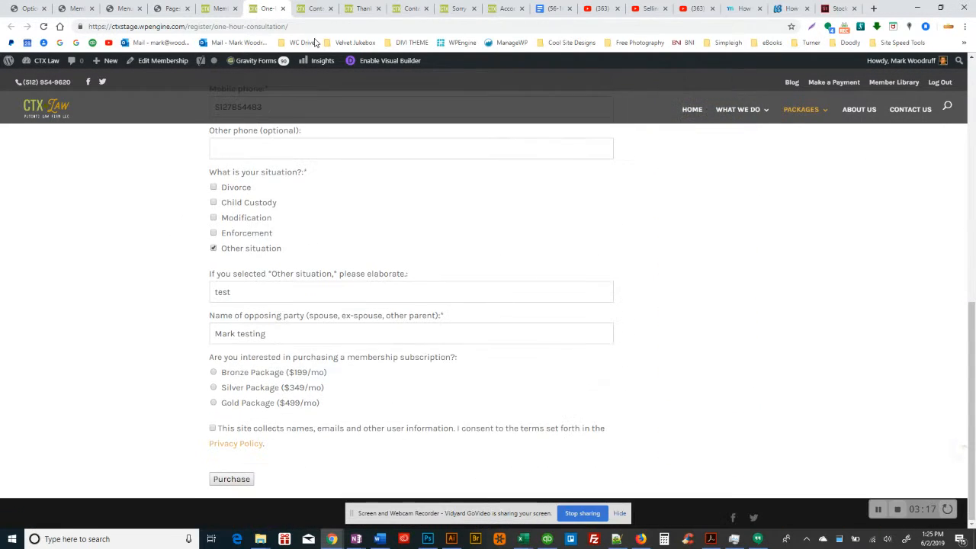
Step: Go to the Engage with Us contact page and review its intake form
{"action": "left_click", "coordinate": [232, 479]}
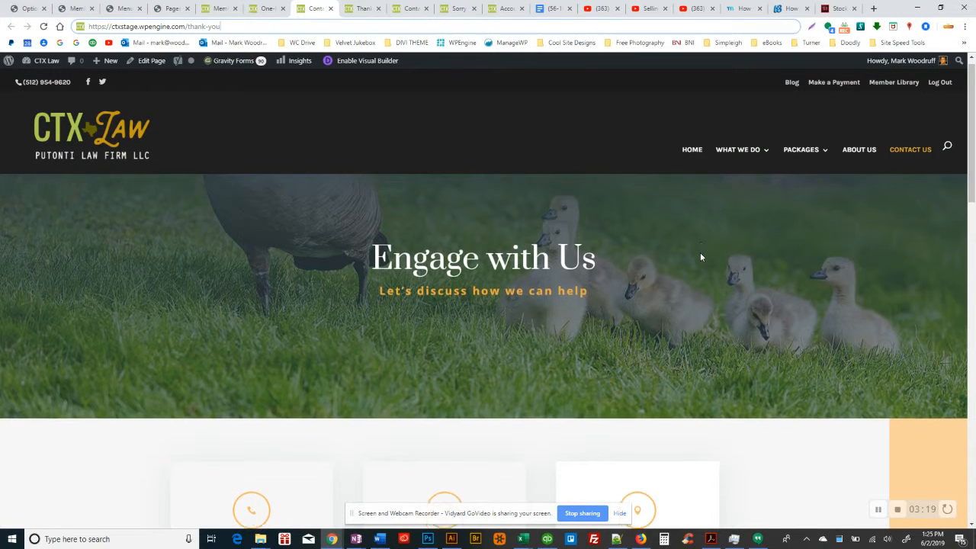
{"action": "scroll", "scroll_direction": "down", "scroll_amount": 3}
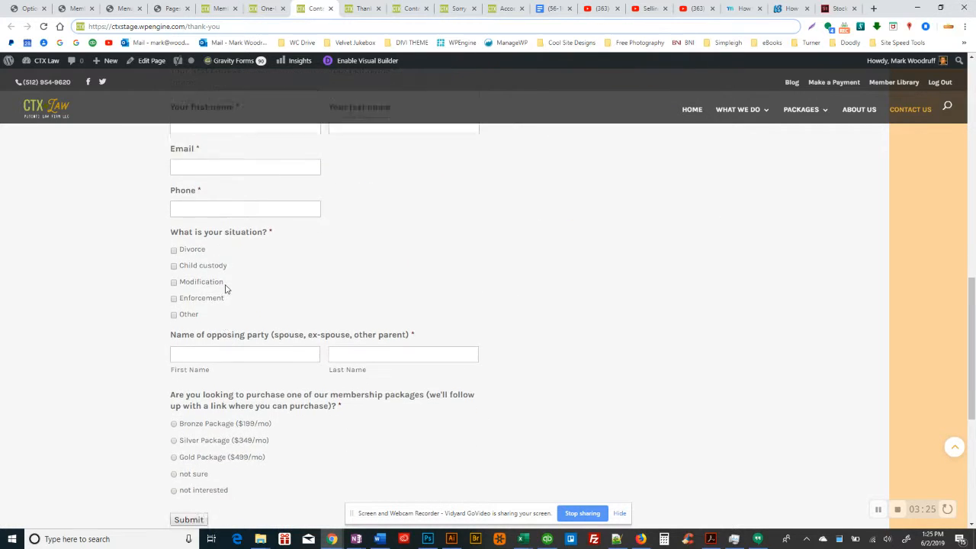
{"action": "scroll", "scroll_direction": "down", "scroll_amount": 3}
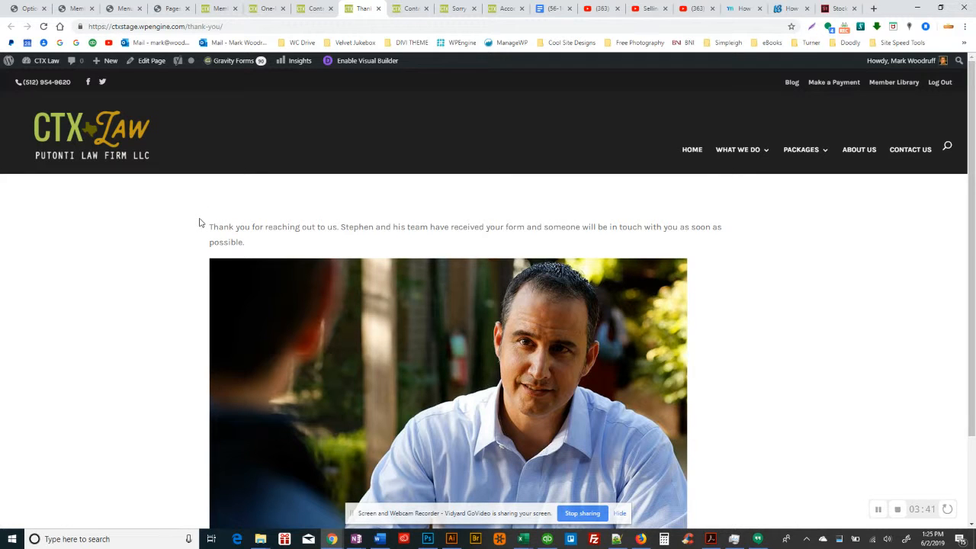
Step: View the thank-you confirmation message and photo from Stephen's team
{"action": "scroll", "scroll_direction": "down", "scroll_amount": 3}
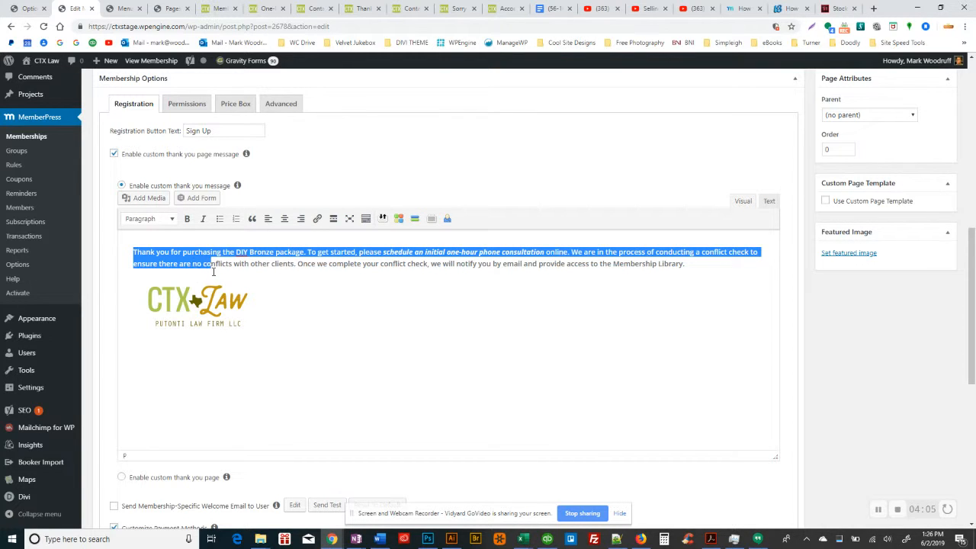
Step: Select a word in the DIY Bronze custom thank-you message in the editor
{"action": "left_click", "coordinate": [287, 251]}
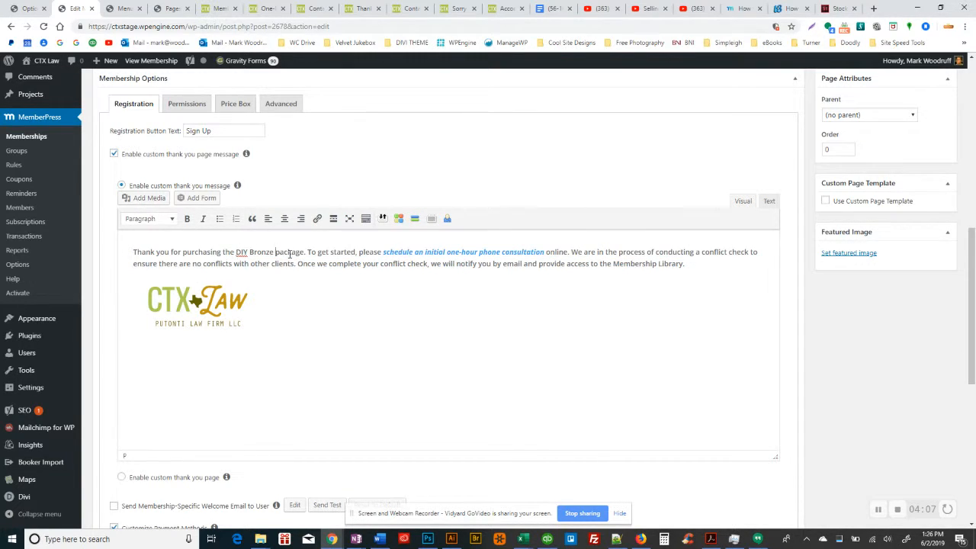
{"action": "double_click", "coordinate": [263, 252]}
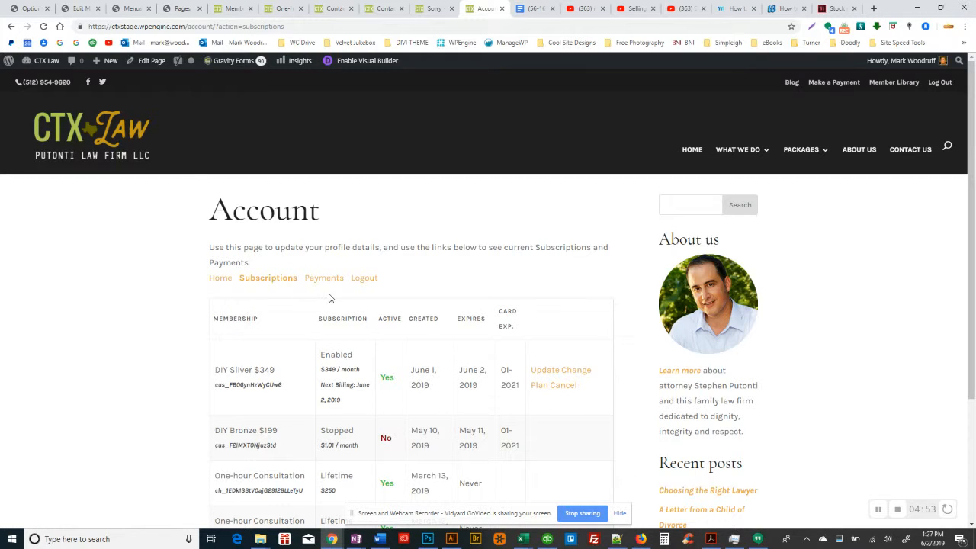
{"action": "mouse_move", "coordinate": [537, 372]}
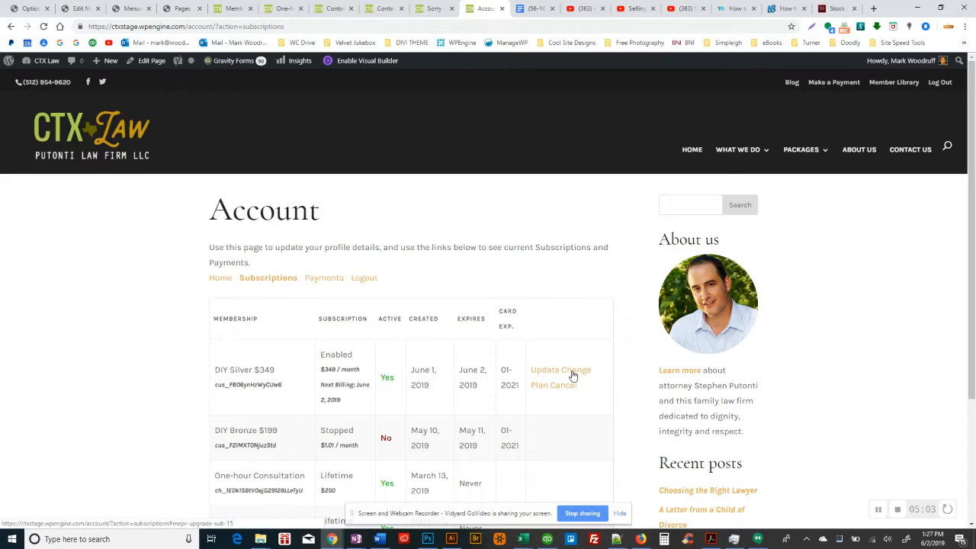
{"action": "mouse_move", "coordinate": [577, 375]}
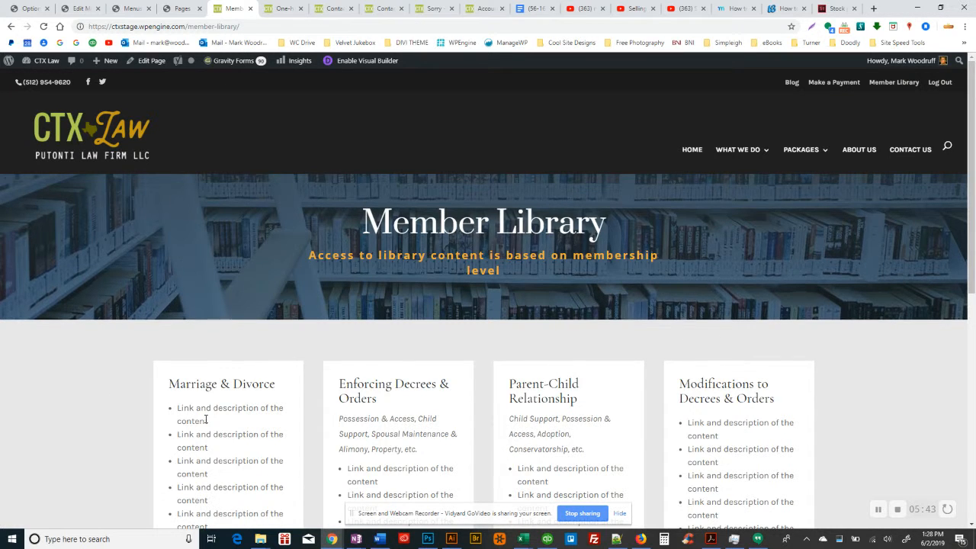
Step: Scroll the Member Library index to the practice-area content boxes
{"action": "scroll", "scroll_direction": "down", "scroll_amount": 3}
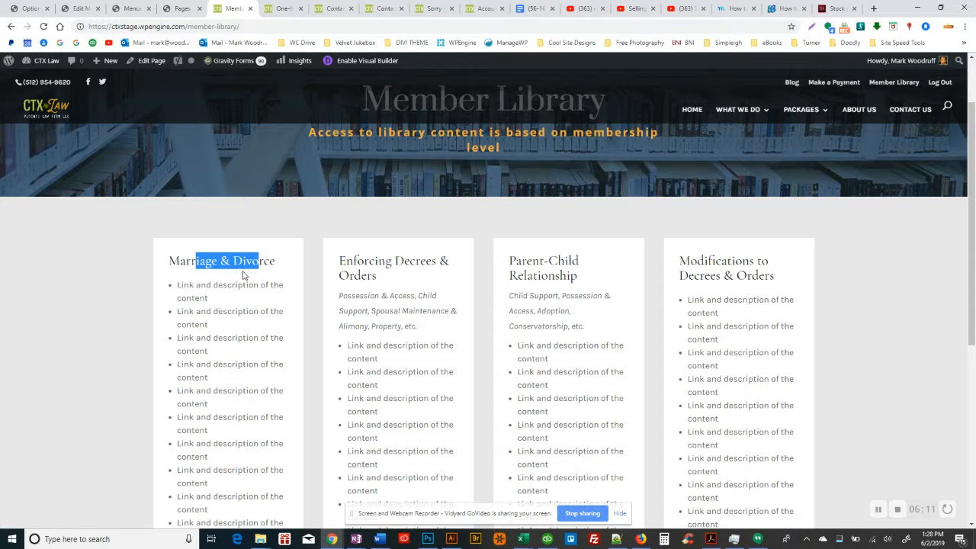
{"action": "mouse_move", "coordinate": [290, 291]}
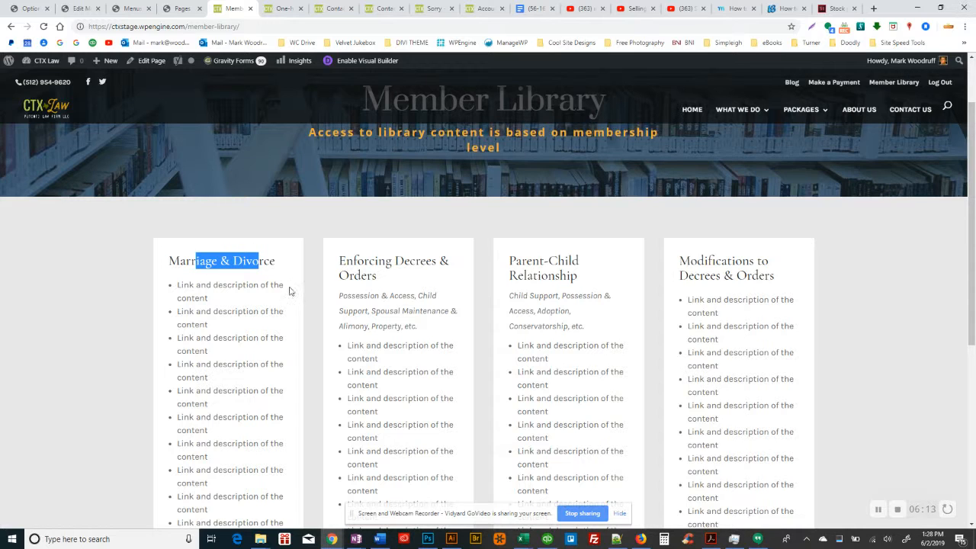